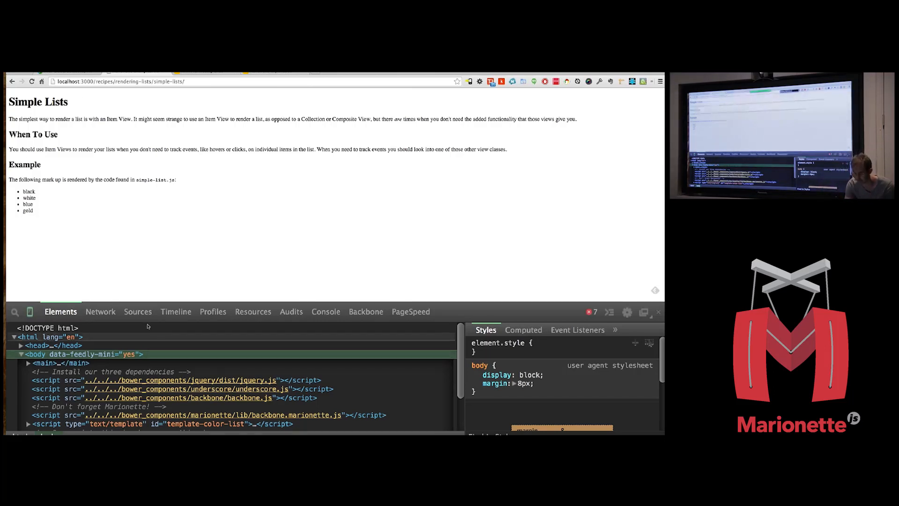
Step: Bring up the page's script sources and open simple-list.js
click(137, 311)
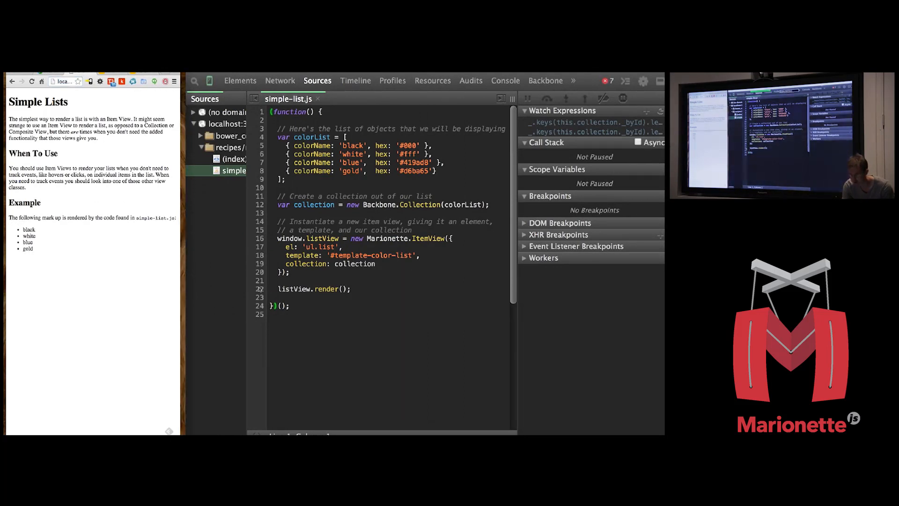
Step: Add a breakpoint on line 22 of simple-list.js, the listView.render() call
click(259, 289)
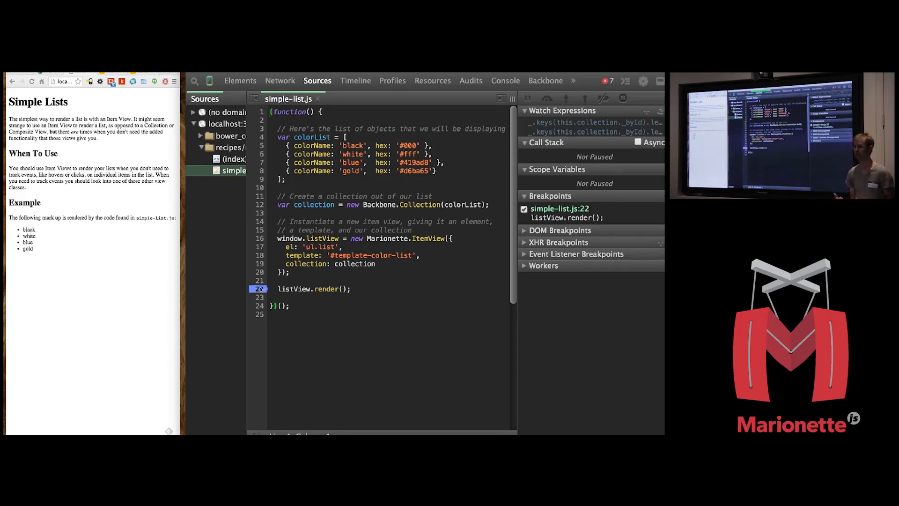
mouse_move(48, 322)
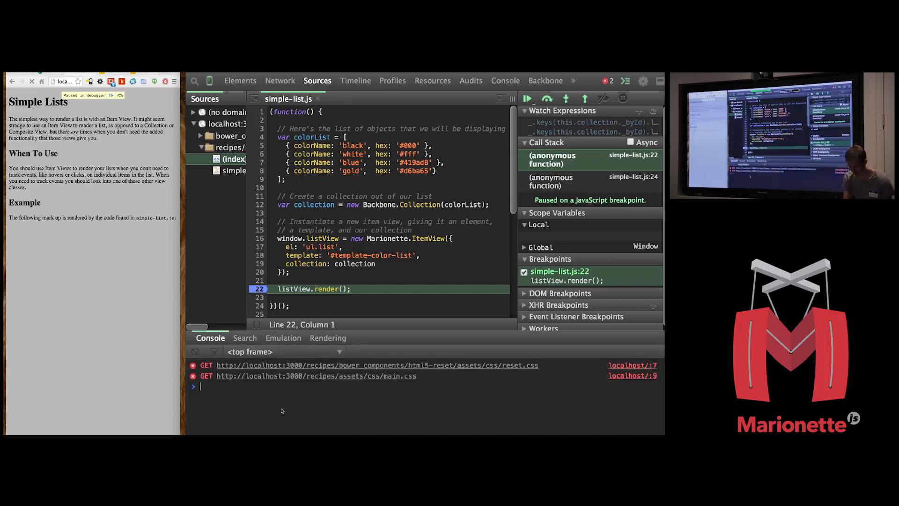
Step: Inspect listView in the console, step over render(), then examine listView.$el
text(listView)
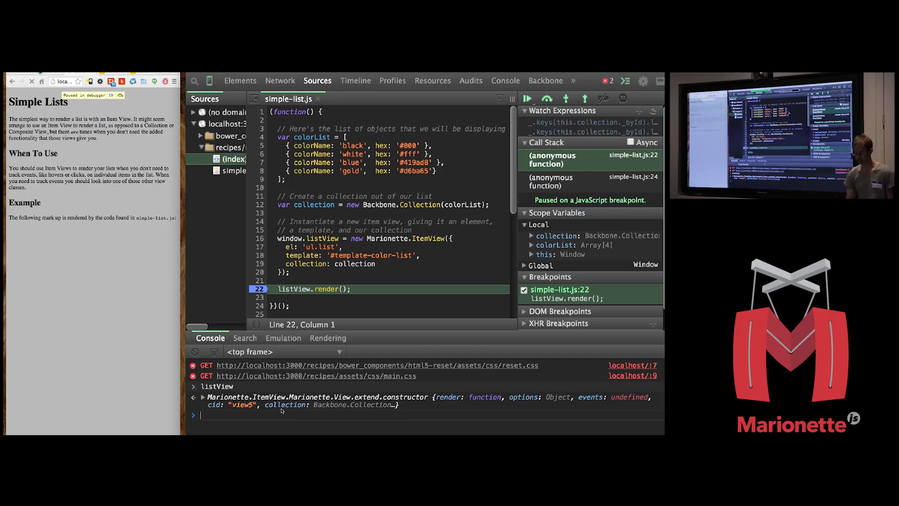
text(listView.el)
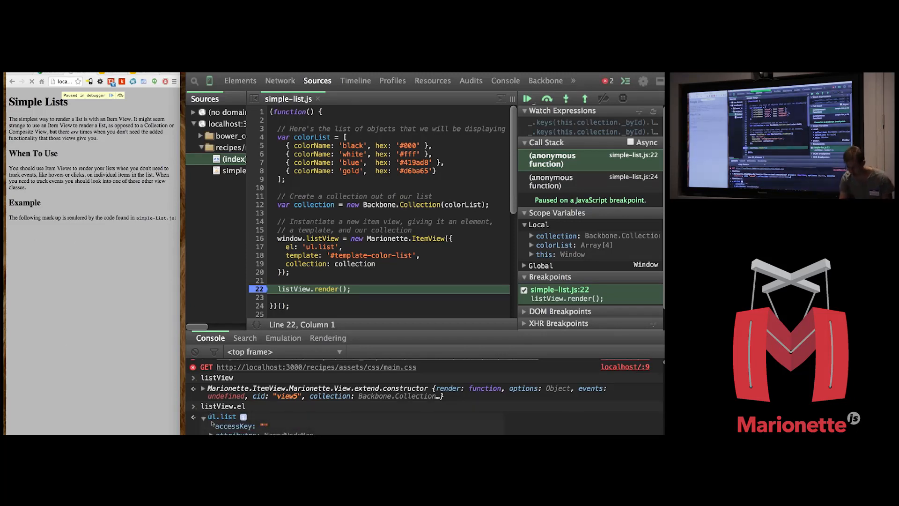
click(203, 417)
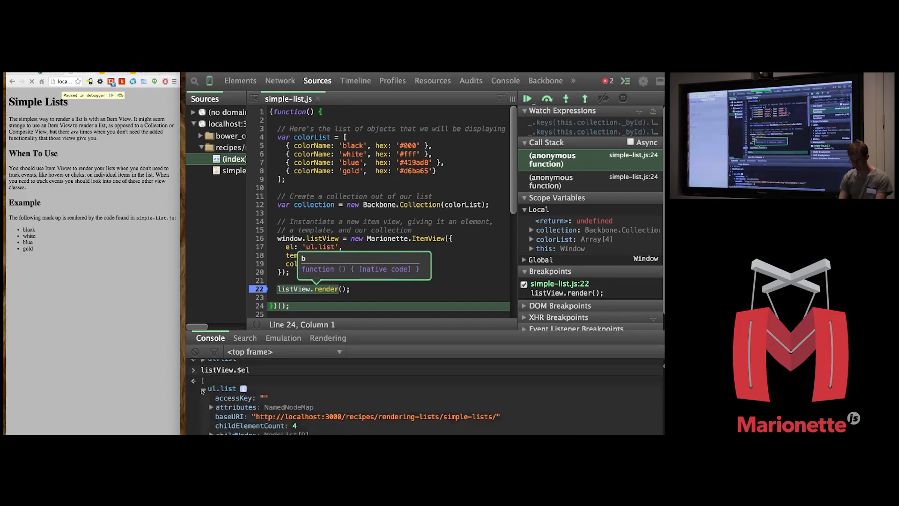
text(listView.$el.)
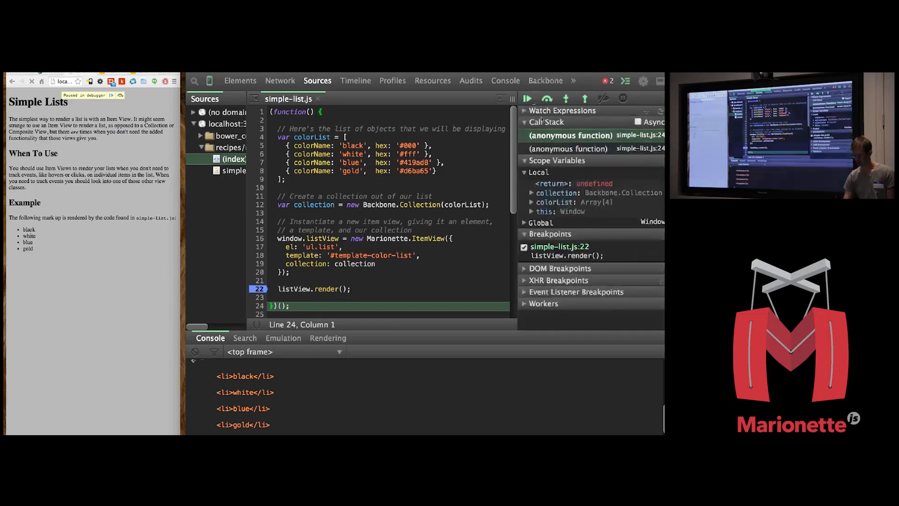
Step: Resume the paused script and view the page's markup in the Elements panel
click(527, 99)
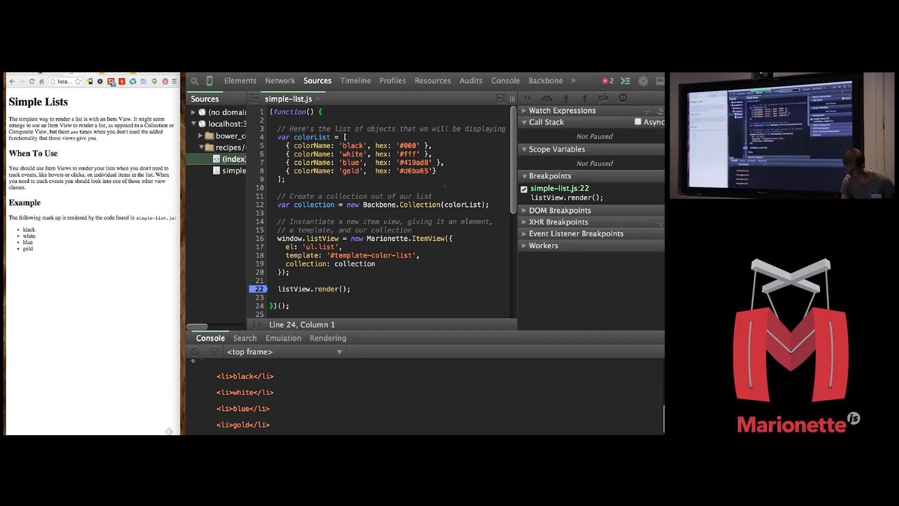
click(240, 80)
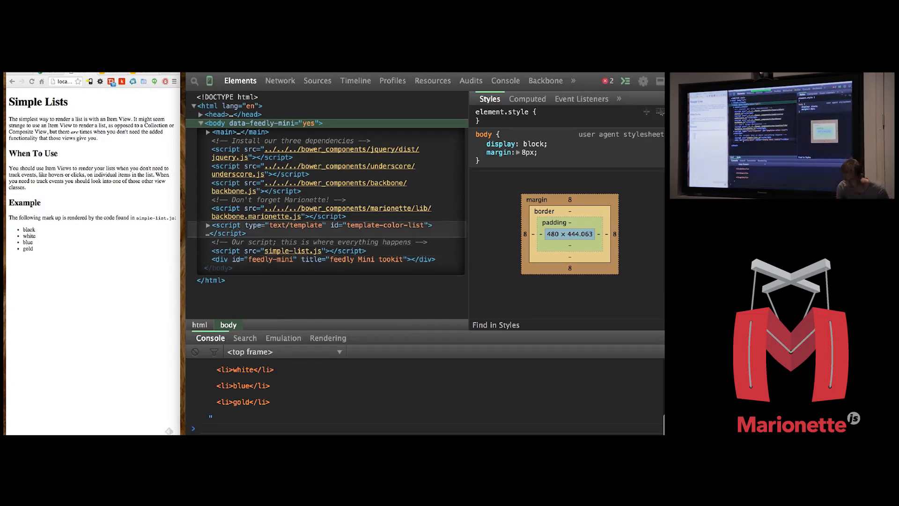
Step: Inspect the blue list item and evaluate $1 in the console
right_click(27, 242)
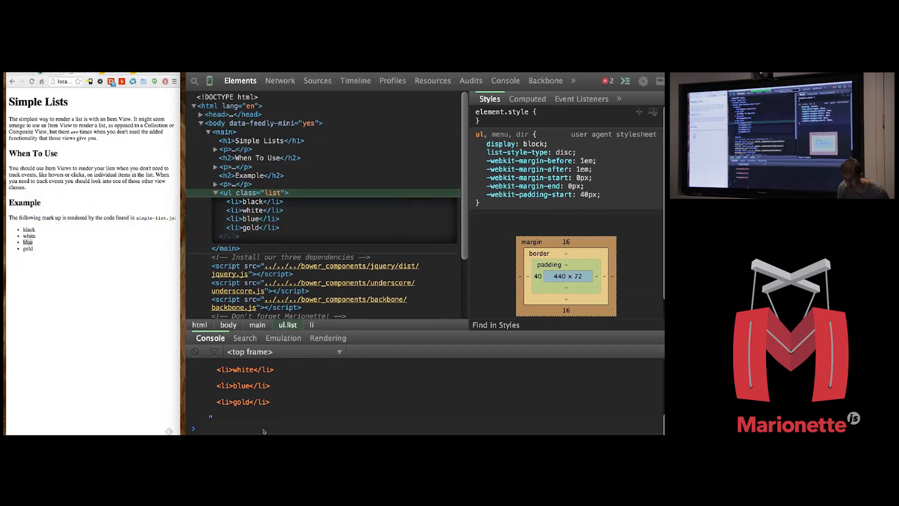
text($1)
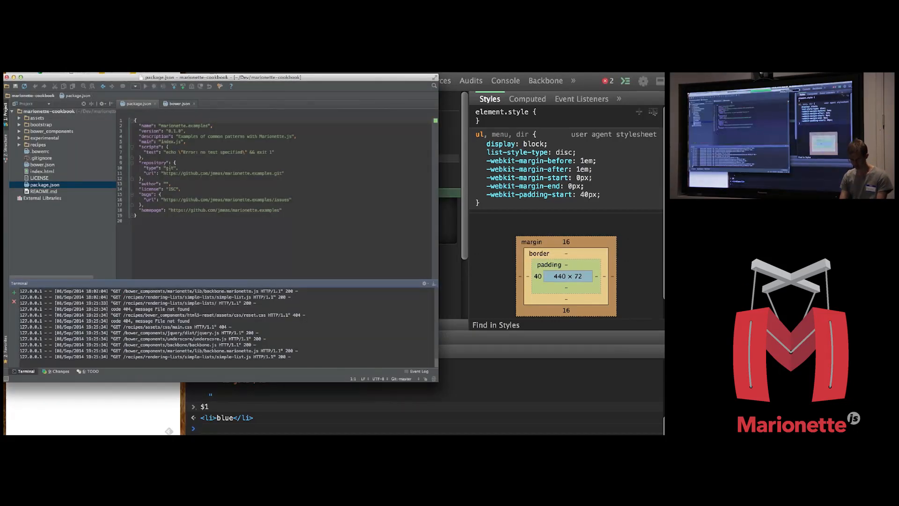
Step: Open recipes/rendering-lists/simple-lists/simple-list.js and insert debugger; before listView.render()
click(41, 124)
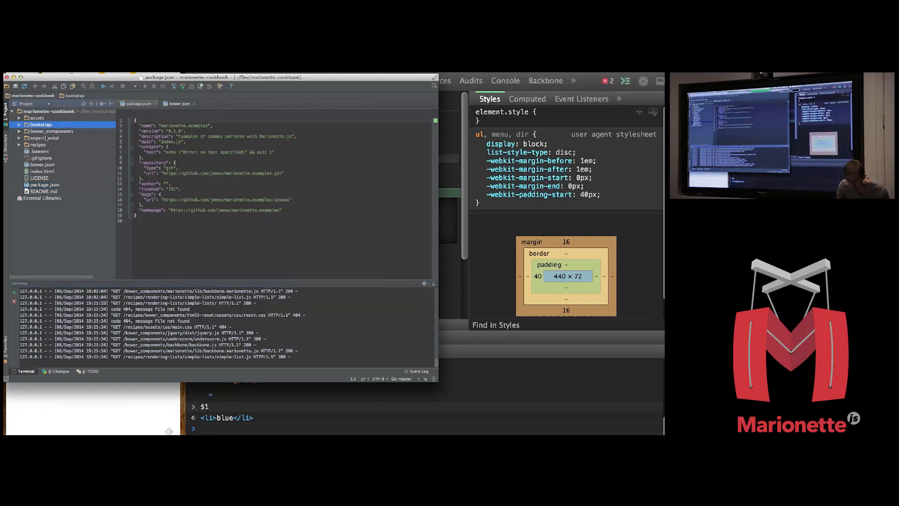
click(38, 145)
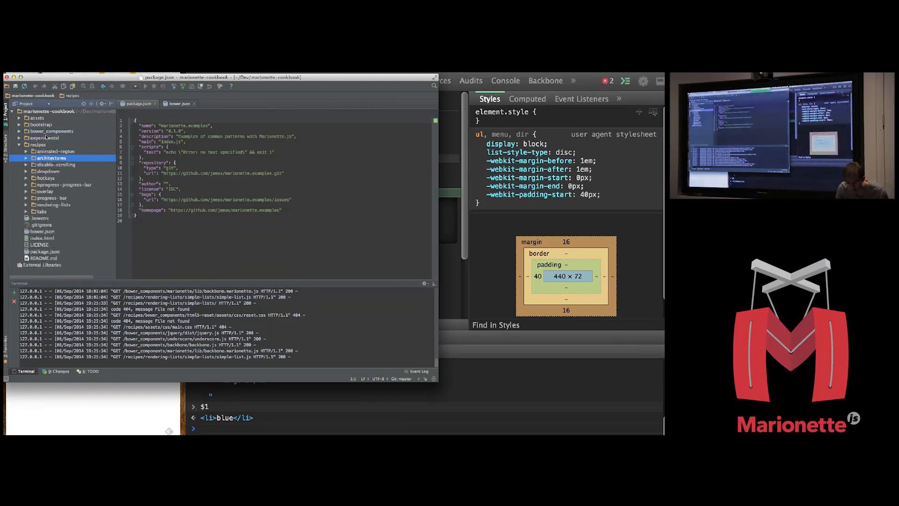
click(32, 204)
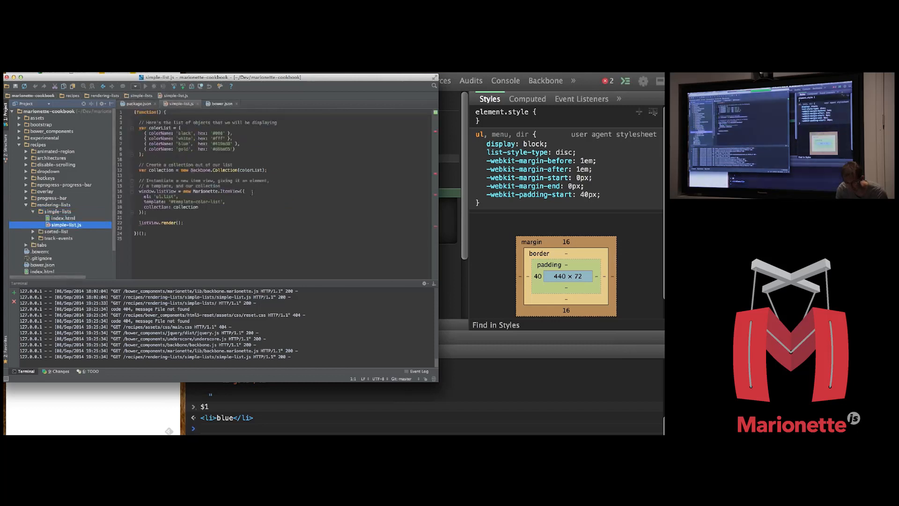
text(de)
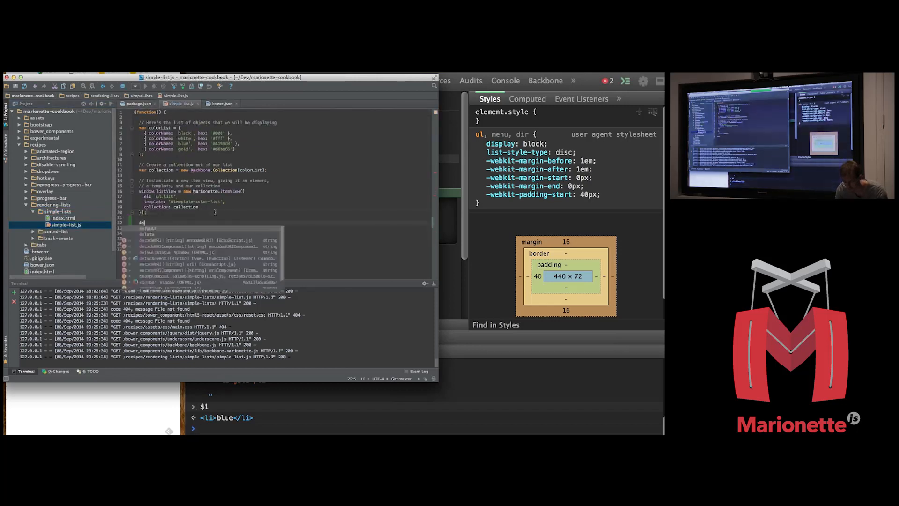
text(debugger;)
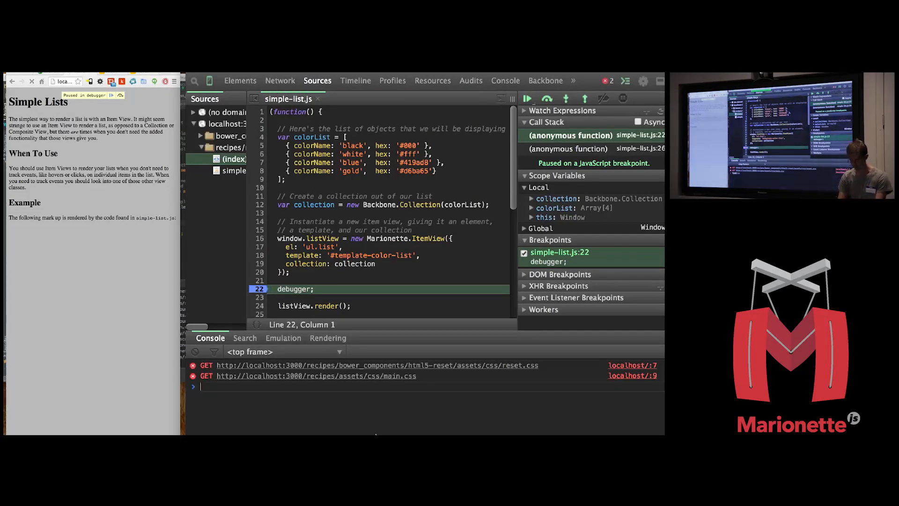
Step: Evaluate listView in the console while paused at the debugger; statement
text(listView)
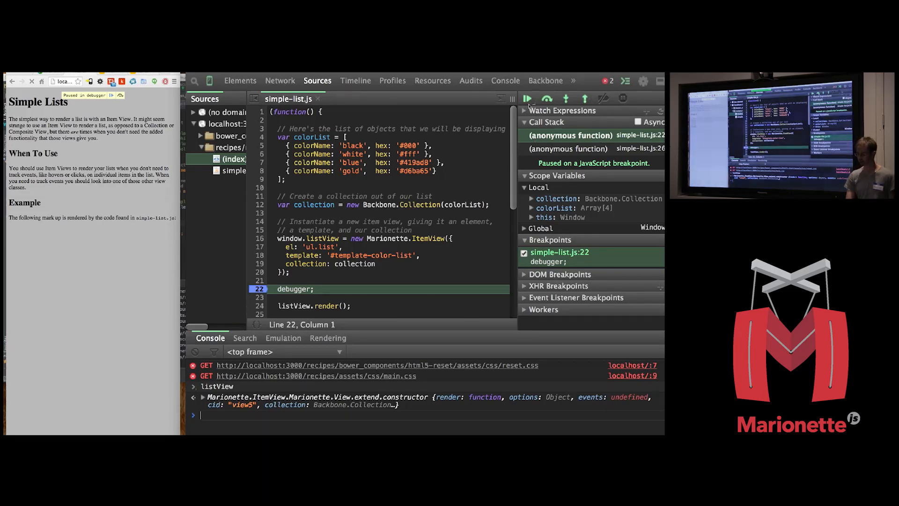
Step: Step into Marionette's render in backbone.marionette.js, step through it, step out, and resume
click(547, 98)
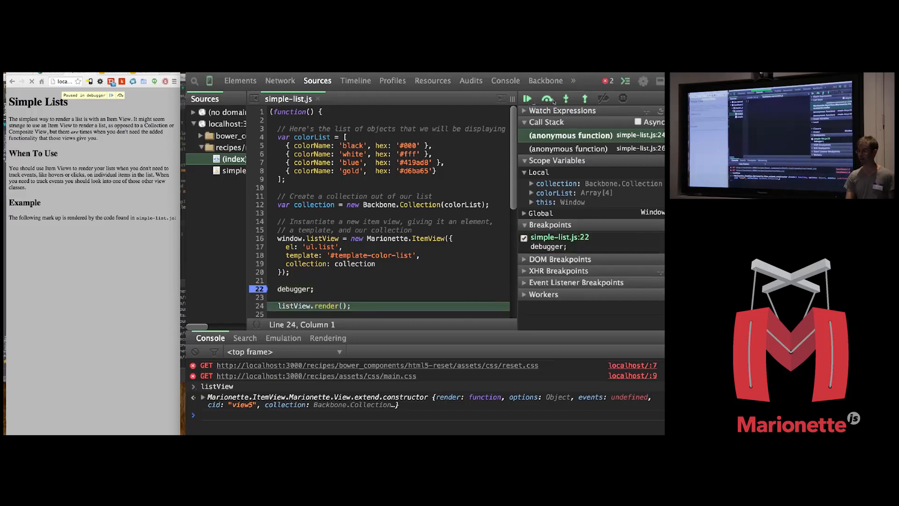
click(565, 98)
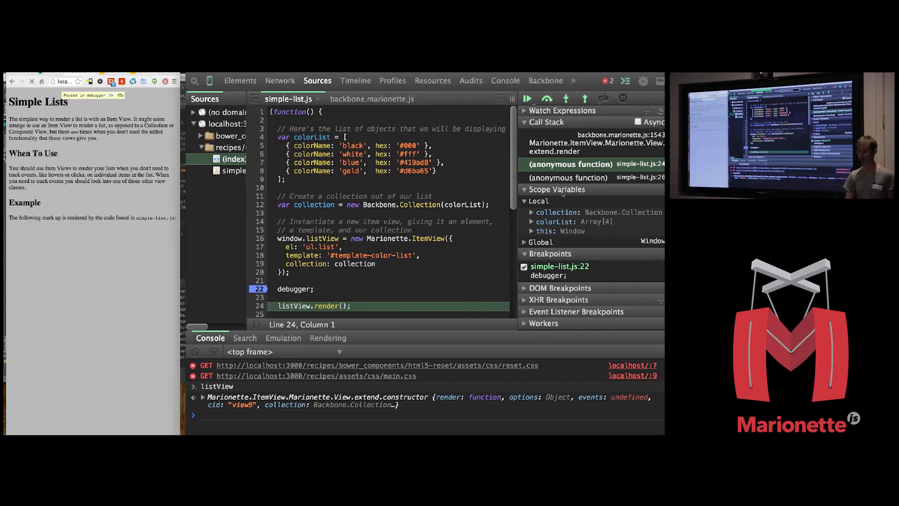
click(566, 98)
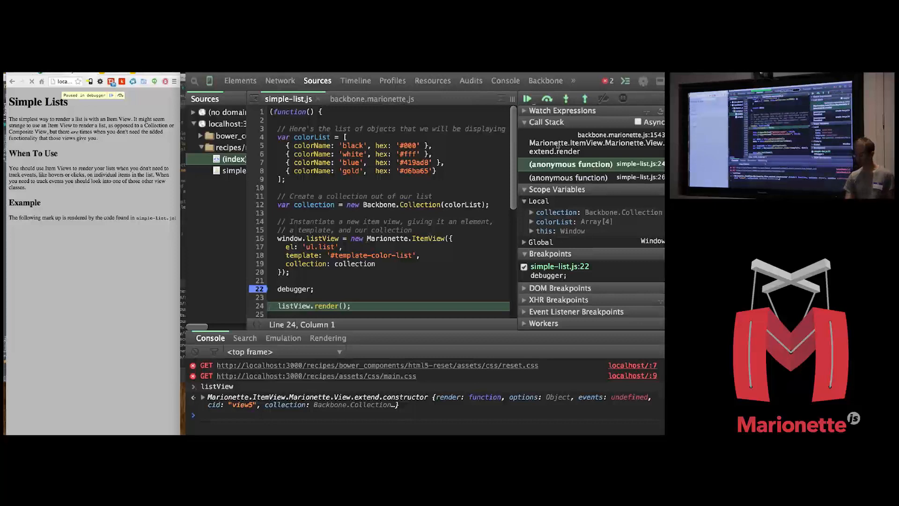
click(565, 97)
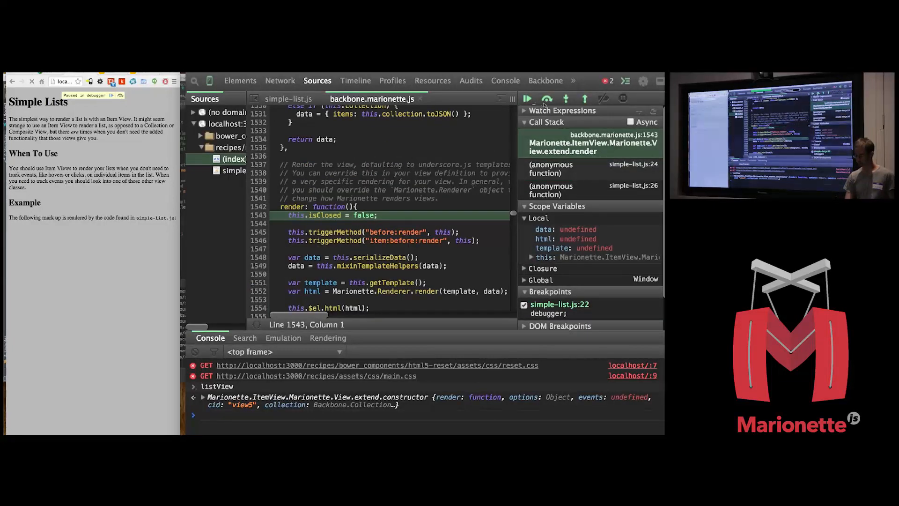
click(564, 99)
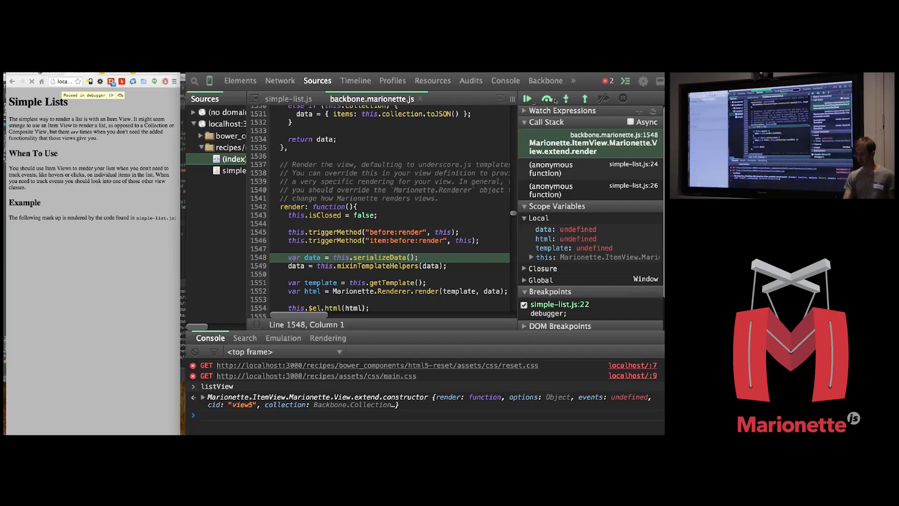
click(565, 98)
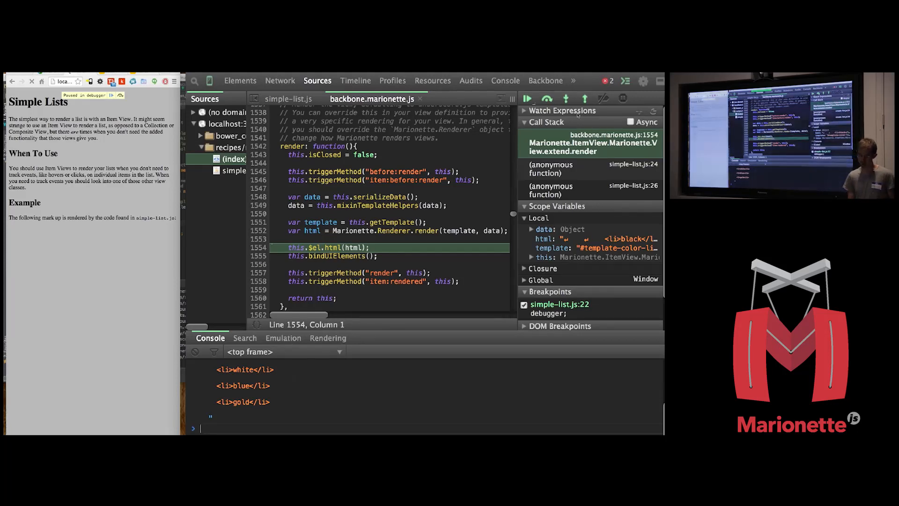
click(547, 99)
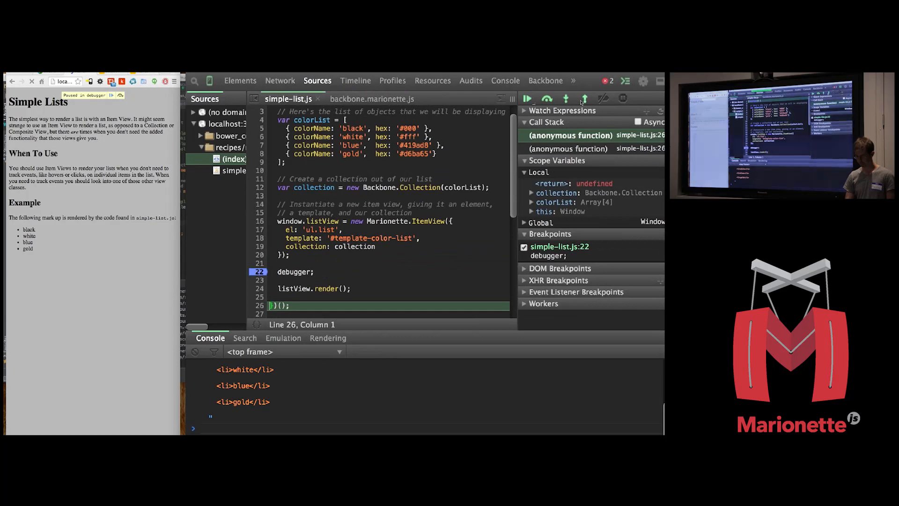
click(526, 99)
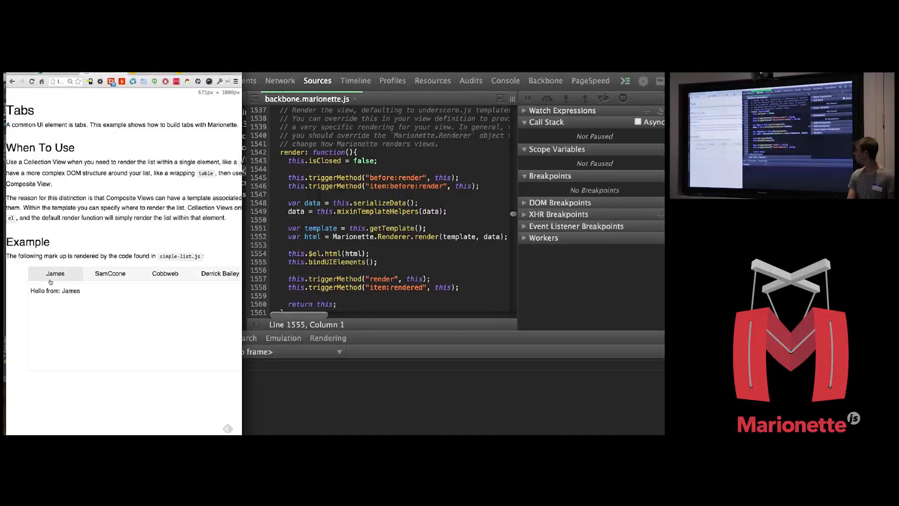
Step: Try the SamCcone, Derrick Bailey, James and Cobbweb tabs, and open tabs.js
click(109, 274)
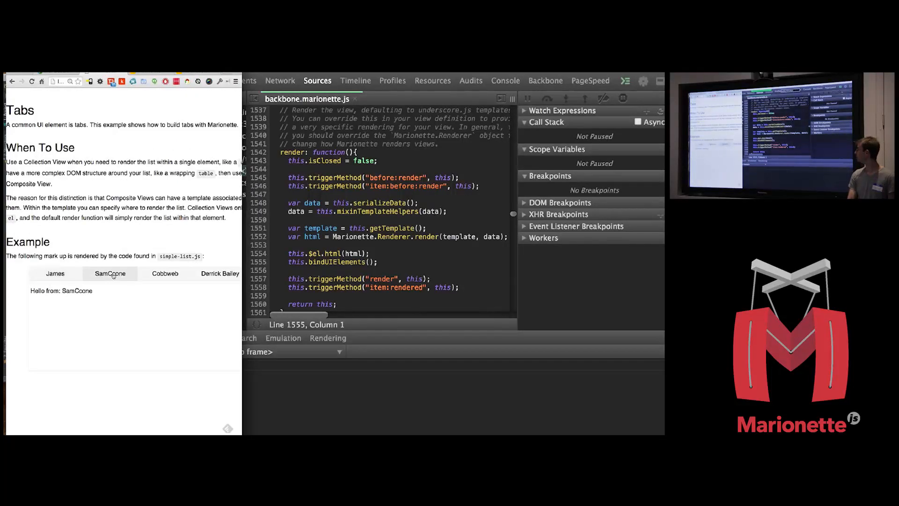
click(220, 273)
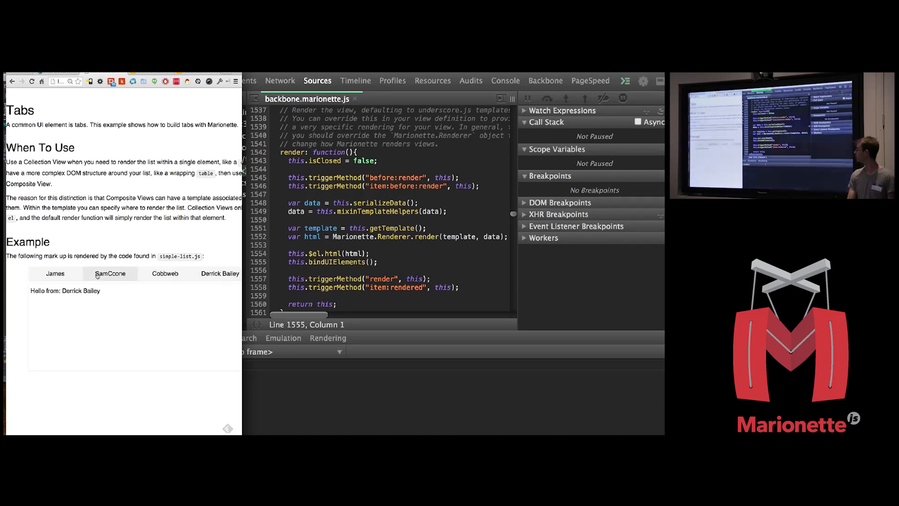
click(55, 273)
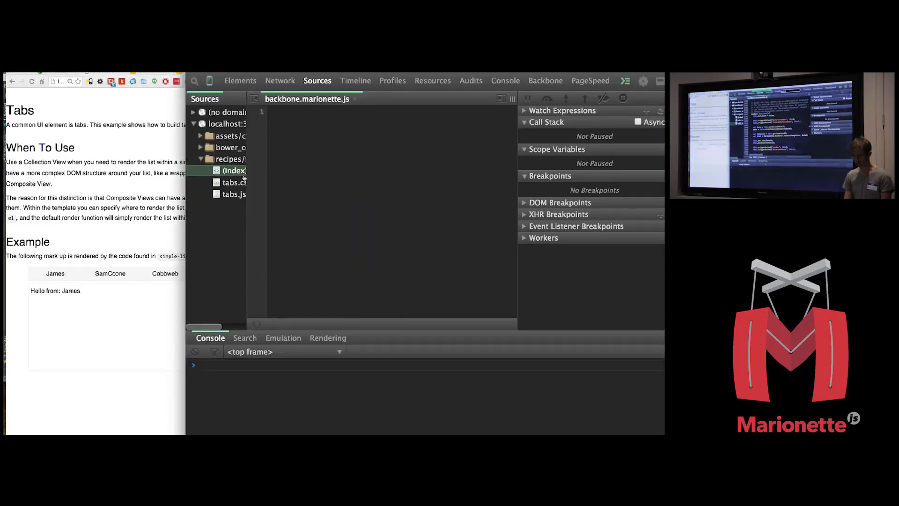
click(233, 194)
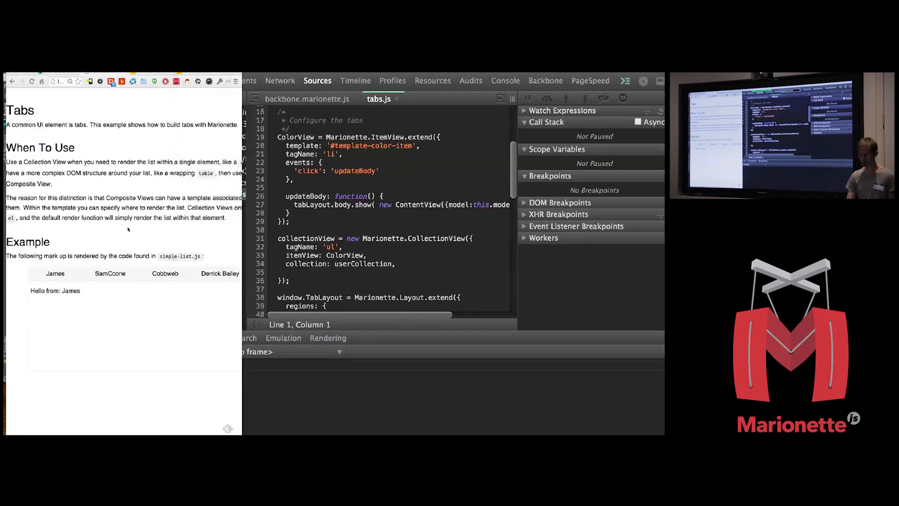
click(165, 273)
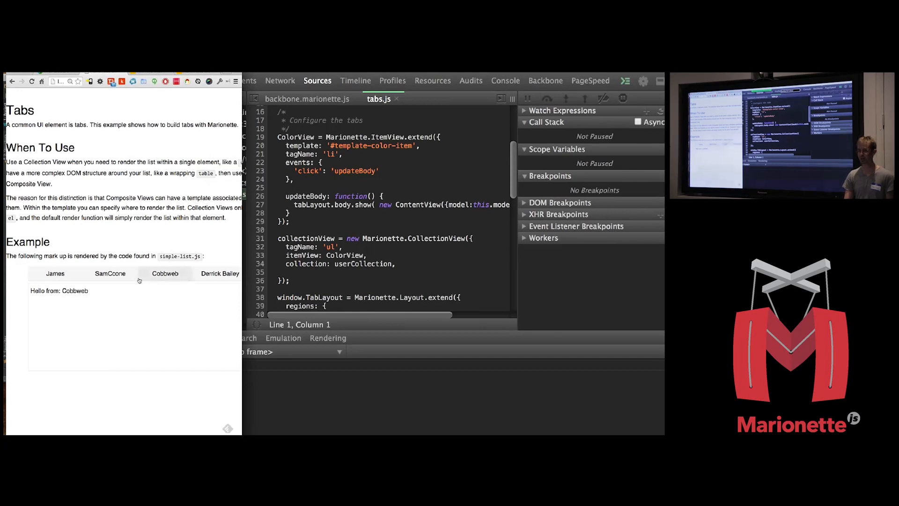
click(110, 273)
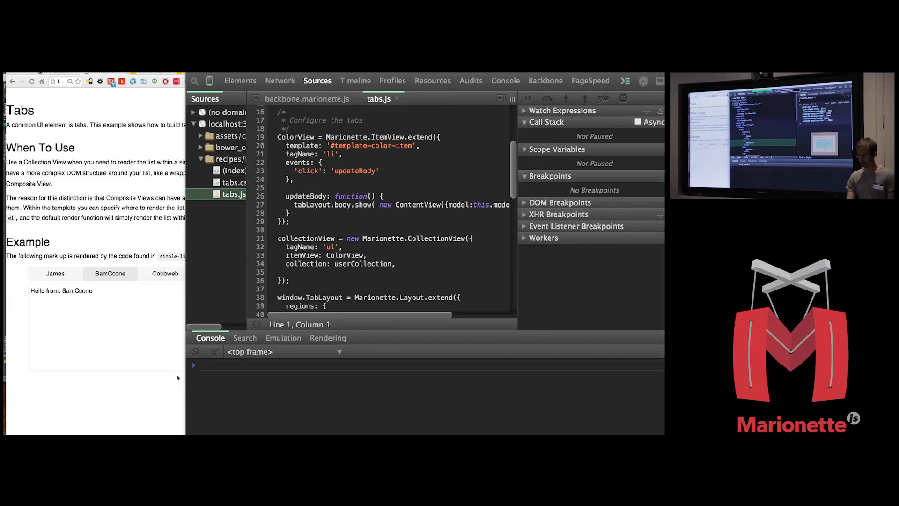
Step: In Elements, select the tabs container div and set a subtree-modification break on it
click(240, 80)
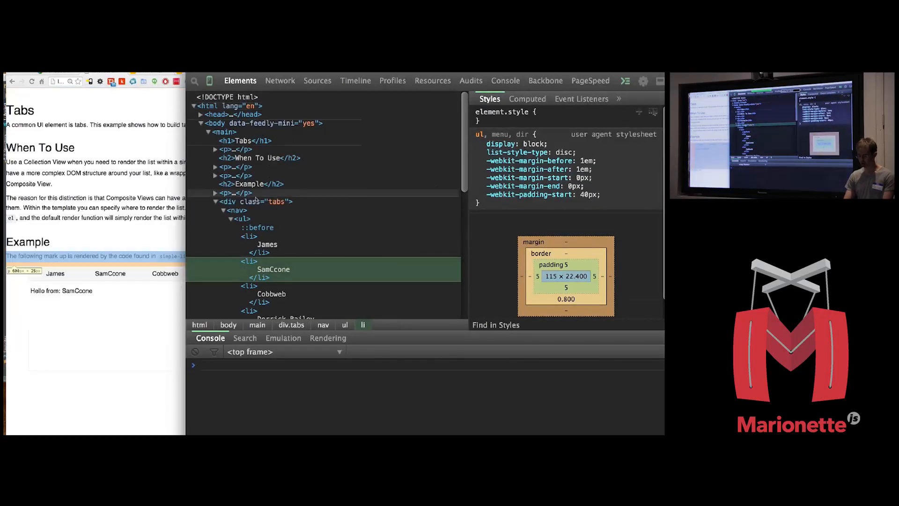
click(235, 209)
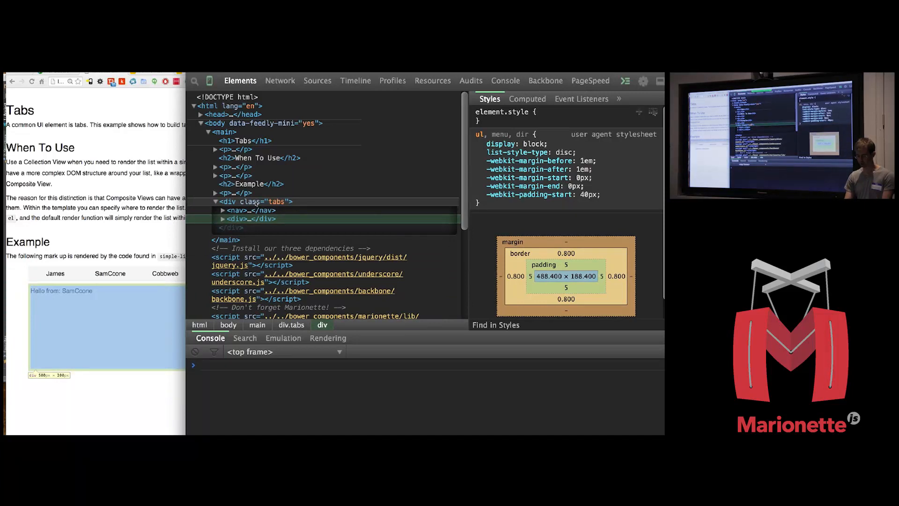
right_click(257, 202)
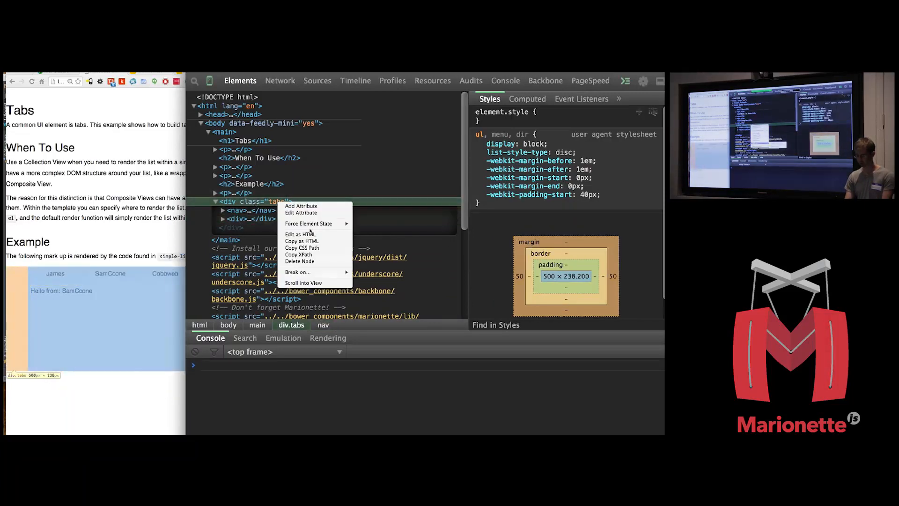
mouse_move(297, 272)
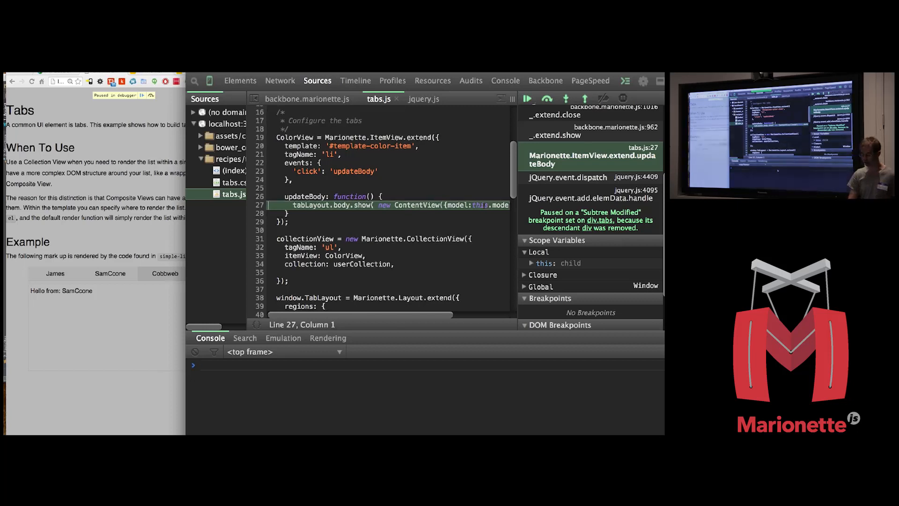
mouse_move(389, 373)
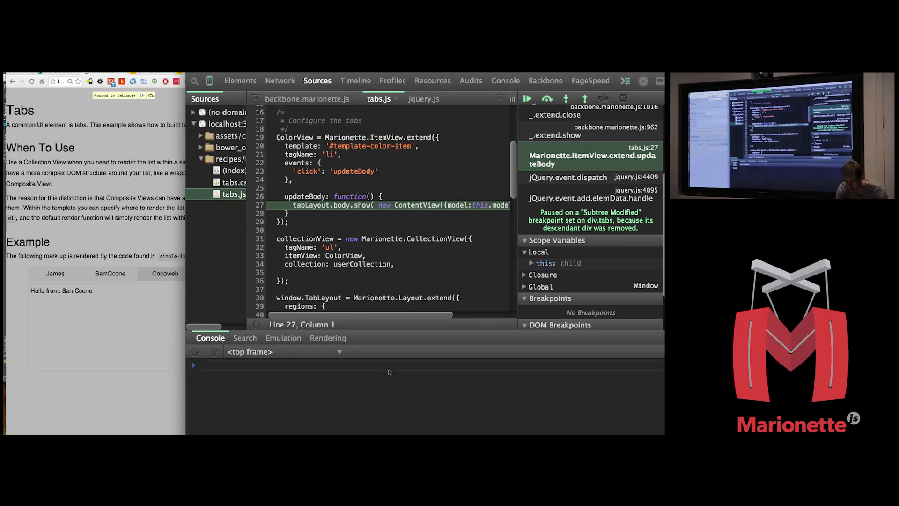
Step: Inspect this.model's Cobbweb attributes and render a test ContentView reading 'Hello from: Cobbweb'
text(this.model)
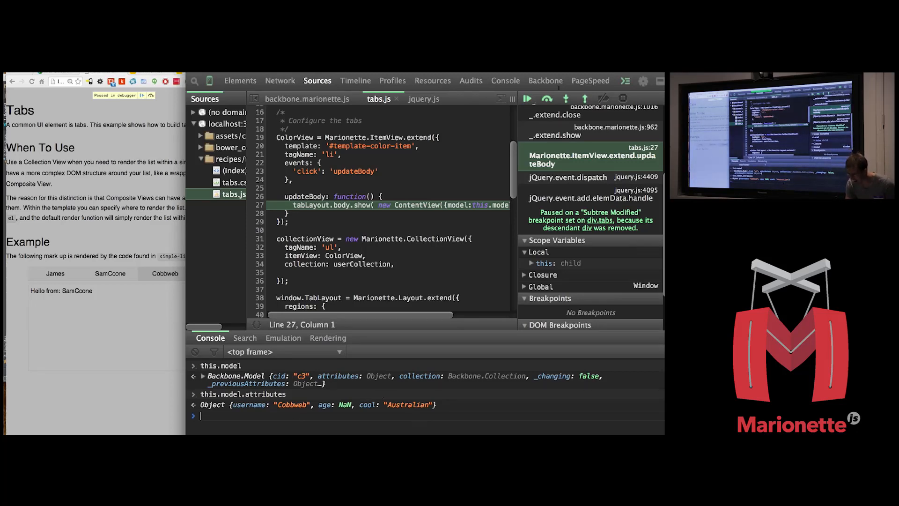
double_click(383, 205)
text(x.)
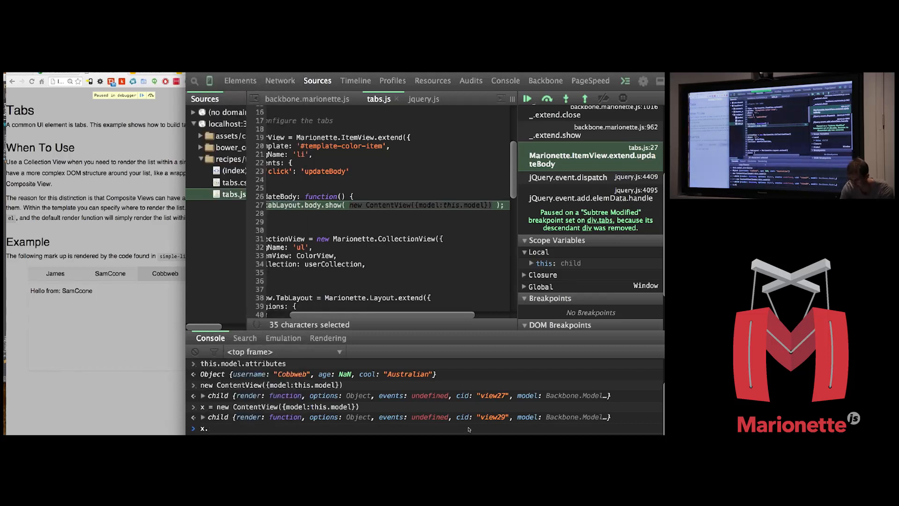
text(render()
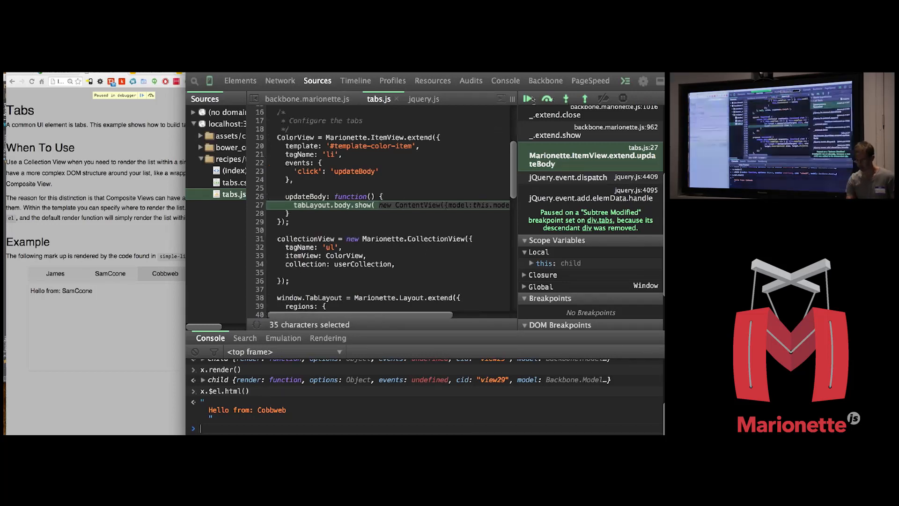
Step: Resume past the DOM-change and jQuery append pauses so the page shows 'Hello from: Cobbweb'
click(528, 98)
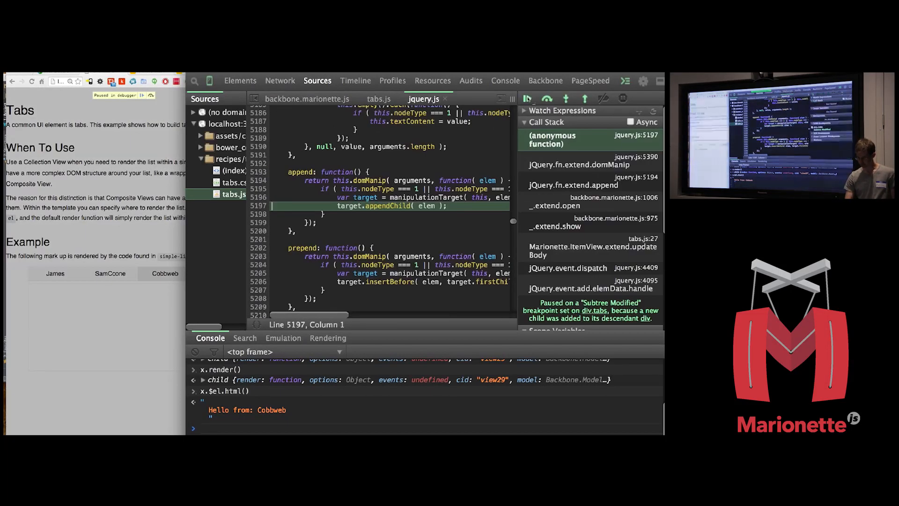
click(526, 98)
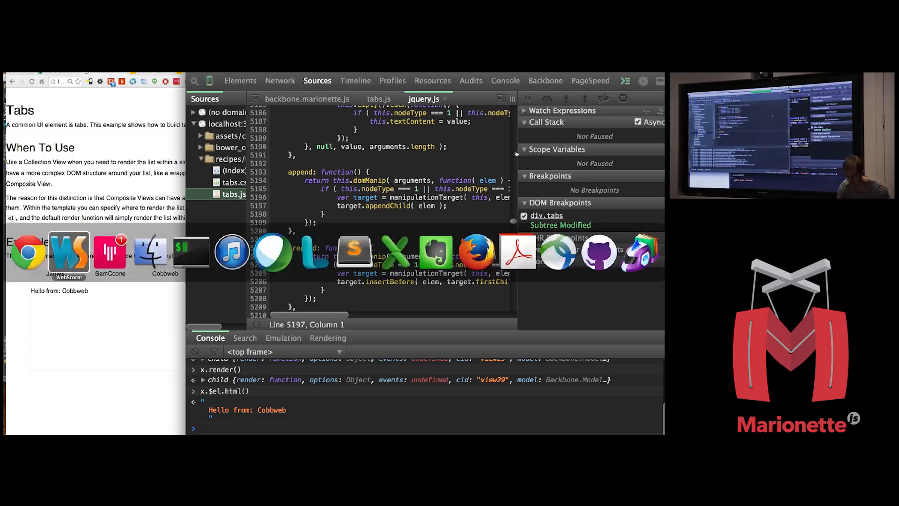
Step: Add a foo function and a 'click': 'foo' event to ColorView in tabs.js
click(69, 252)
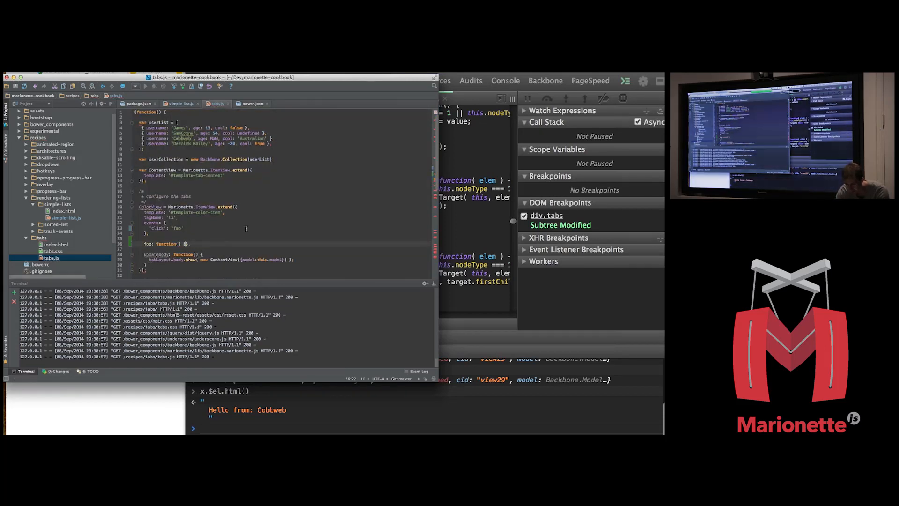
text(set)
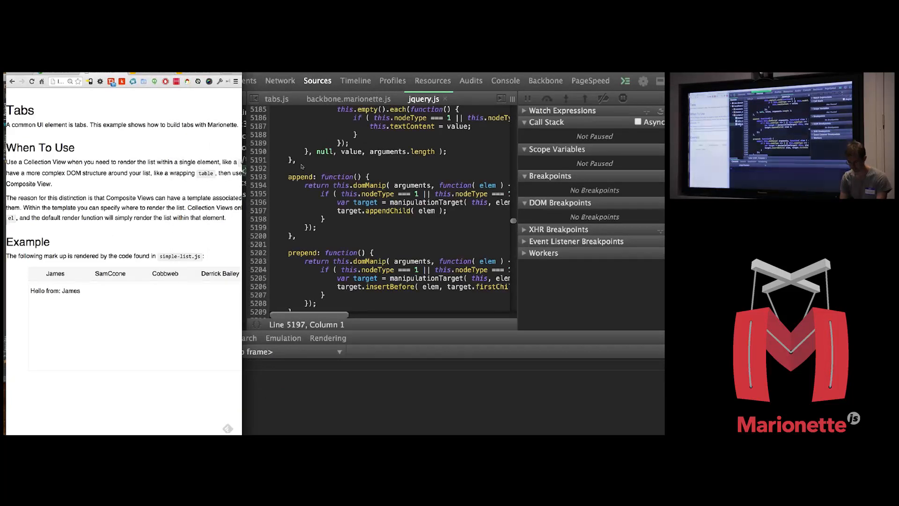
Step: Show async frames in the call stack and resume until it breaks in updateBody
click(277, 98)
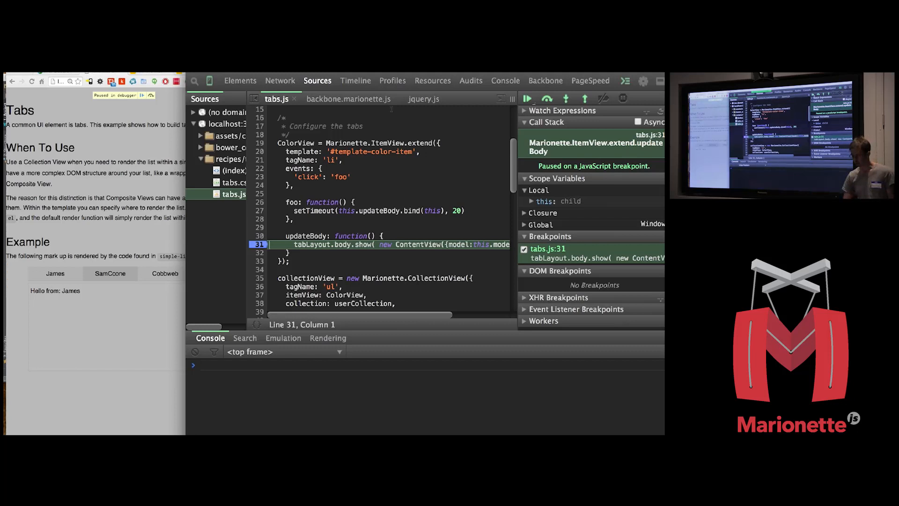
click(527, 98)
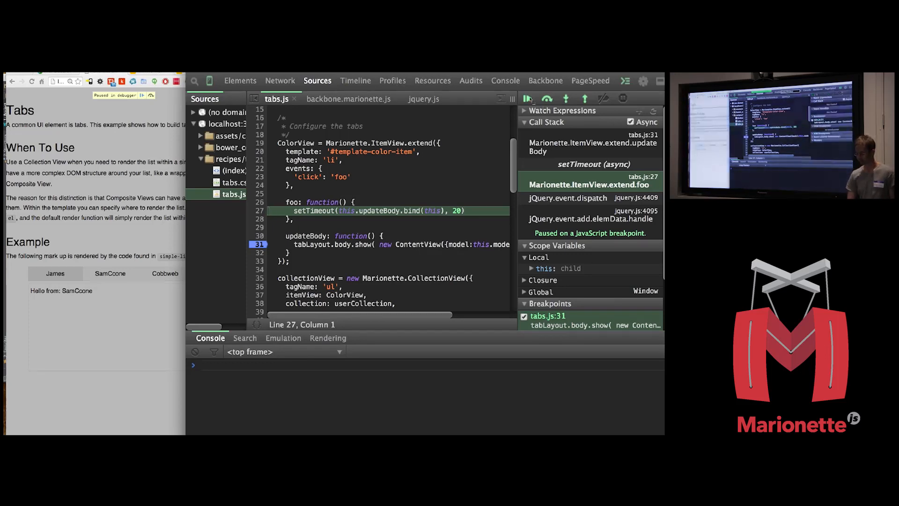
click(526, 99)
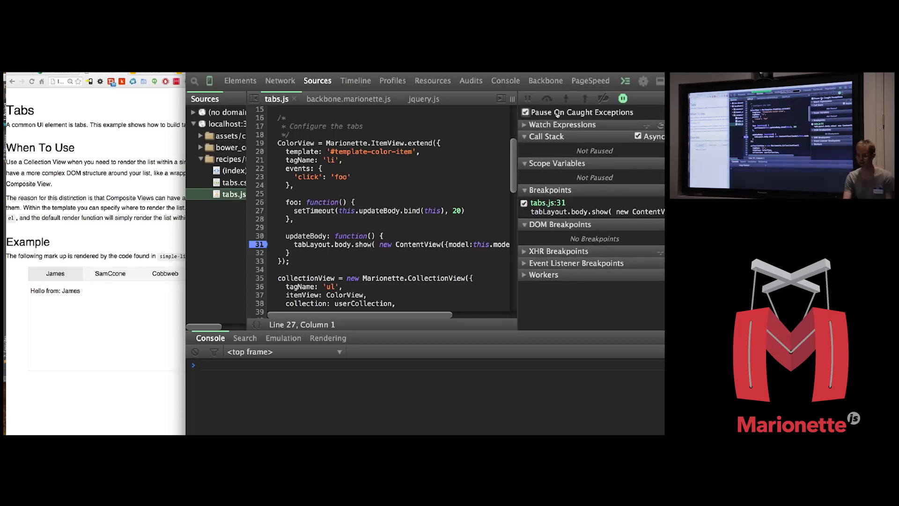
Step: Insert an undefined bar() call at the start of updateBody in tabs.js
click(524, 112)
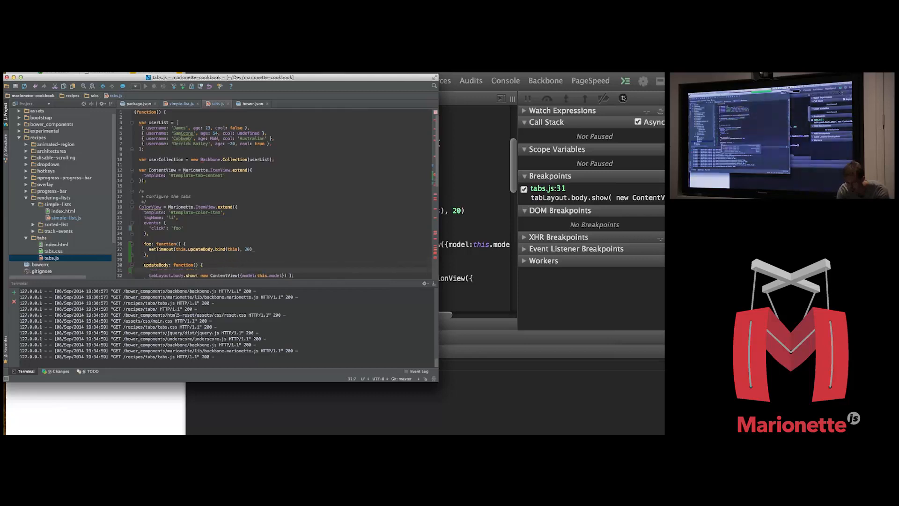
text(bar))
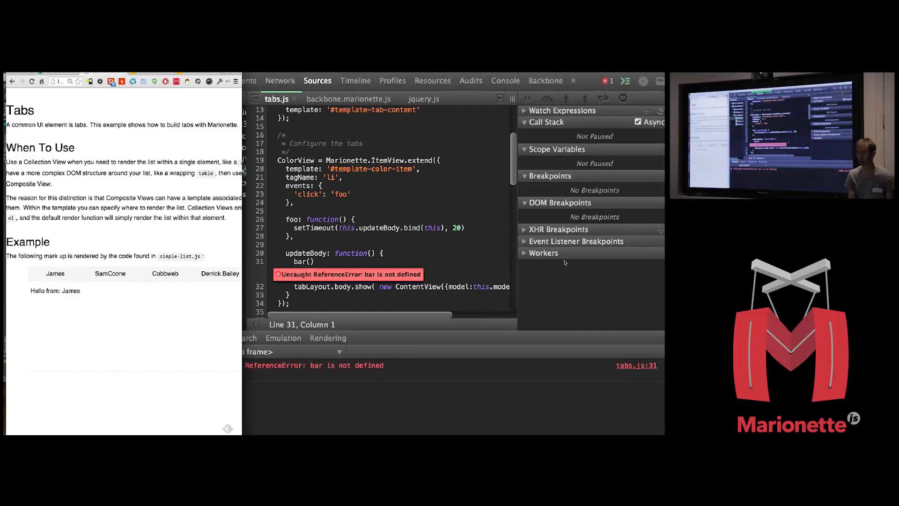
Step: Pause on caught exceptions, then continue past the bar ReferenceError to jQuery's DOMException
click(194, 80)
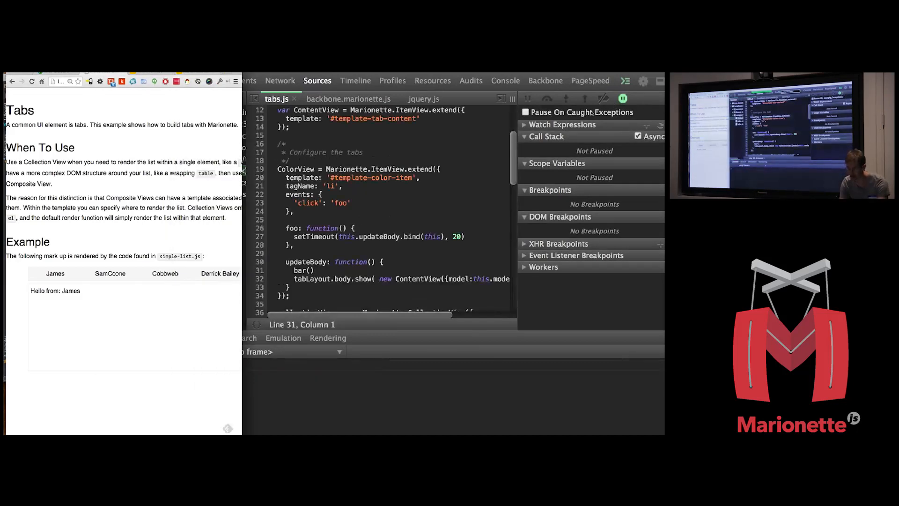
click(526, 112)
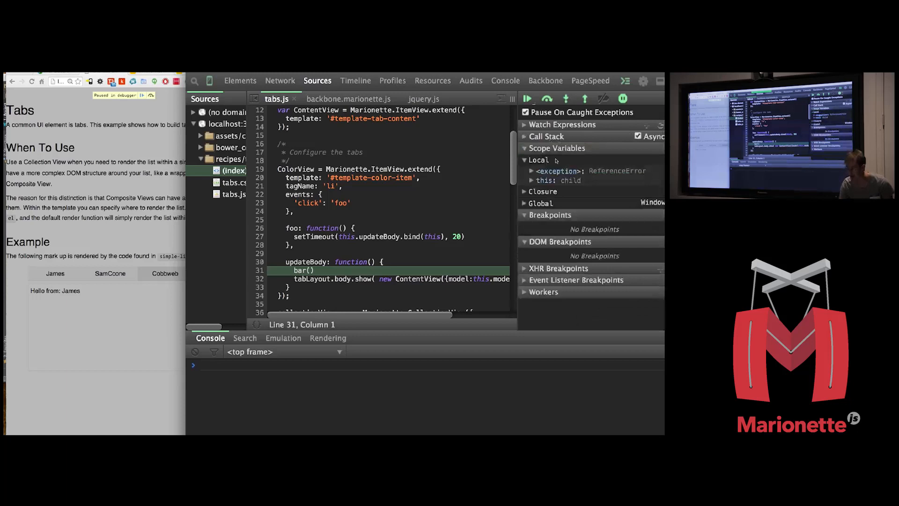
click(532, 170)
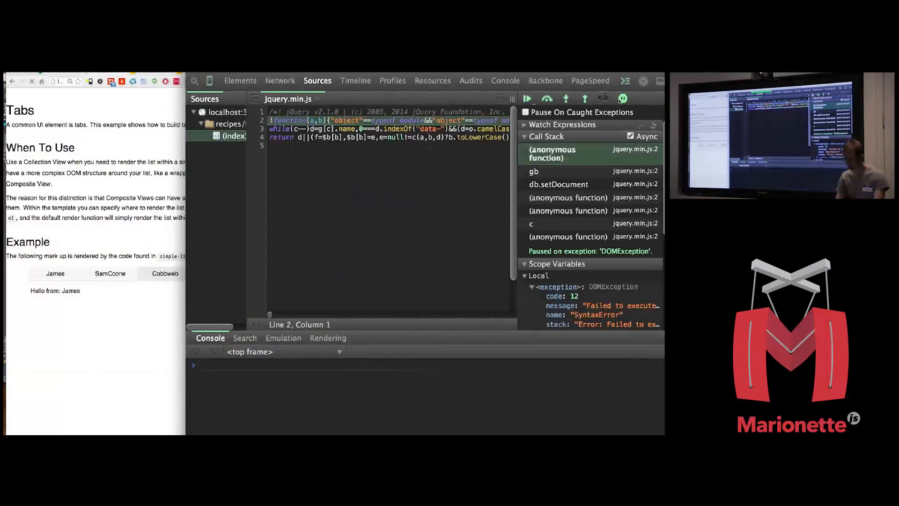
Step: Resume from the DOMException, view tabs.js, and switch the page to the SamCcone tab
click(527, 99)
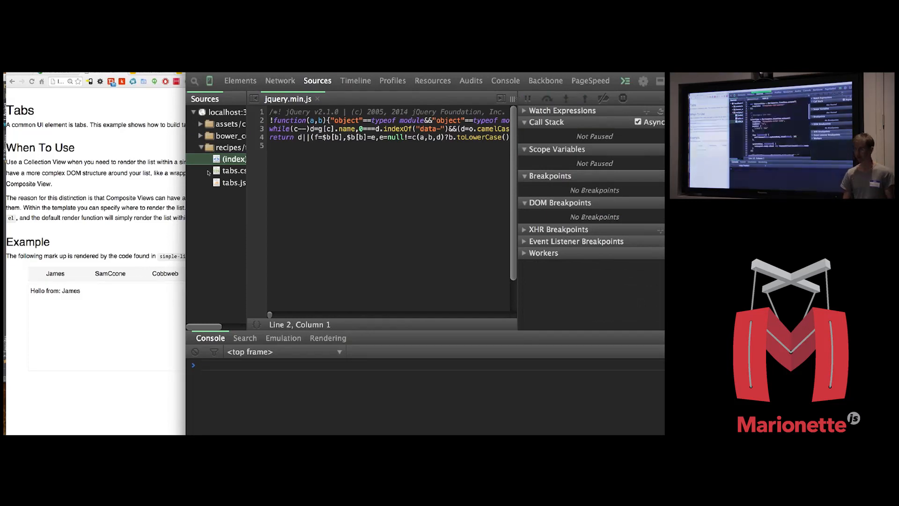
click(235, 182)
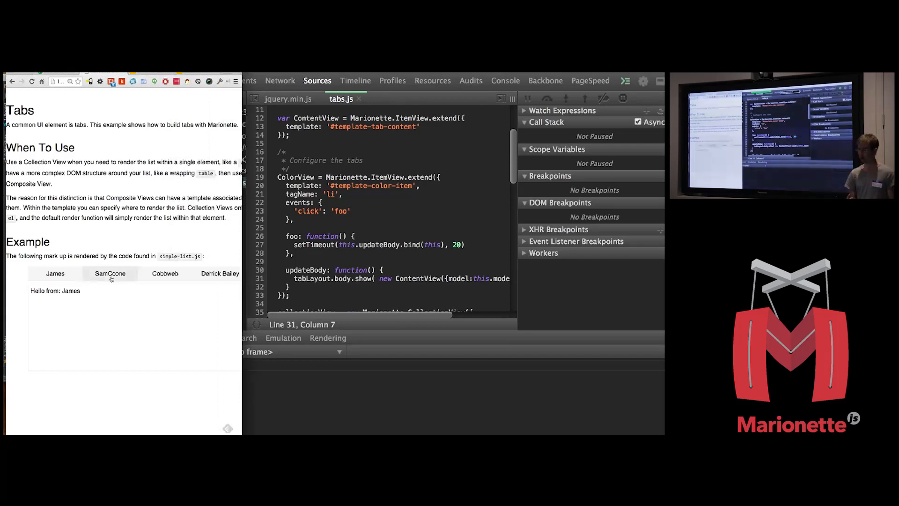
click(109, 273)
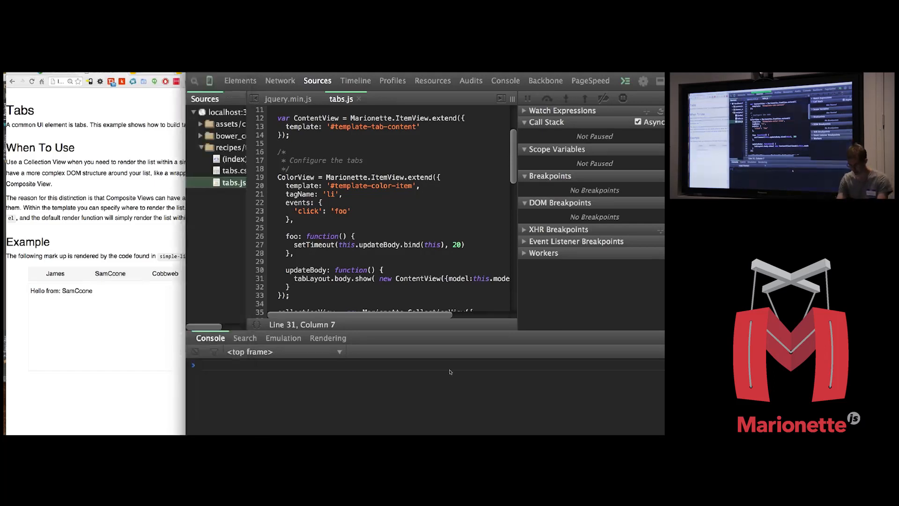
Step: Run monitor(Marionette.View.prototype.trigger) and switch to the Cobbweb tab to log trigger calls
text(Marionette)
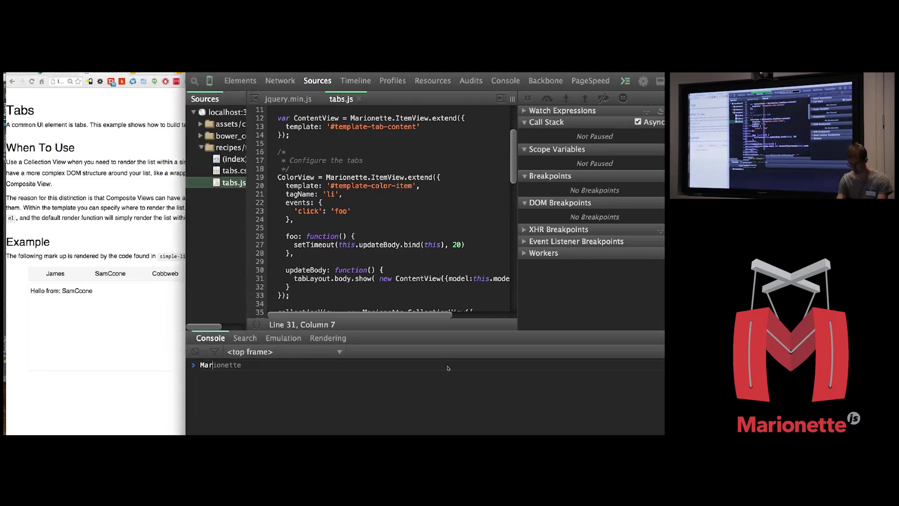
text(.View)
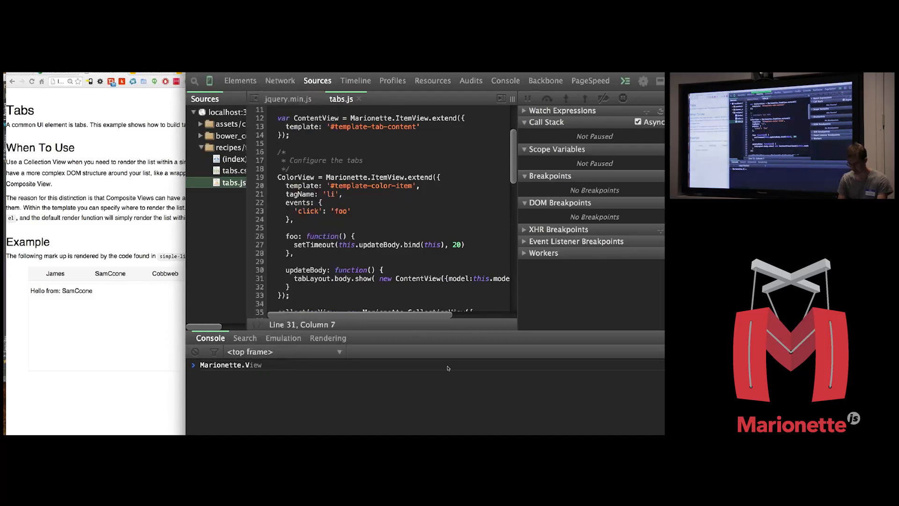
text(.)
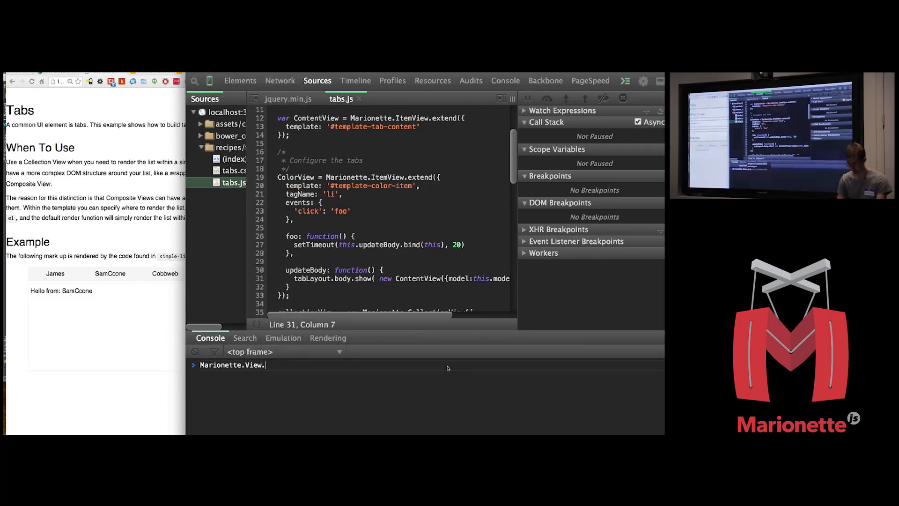
text(prototype)
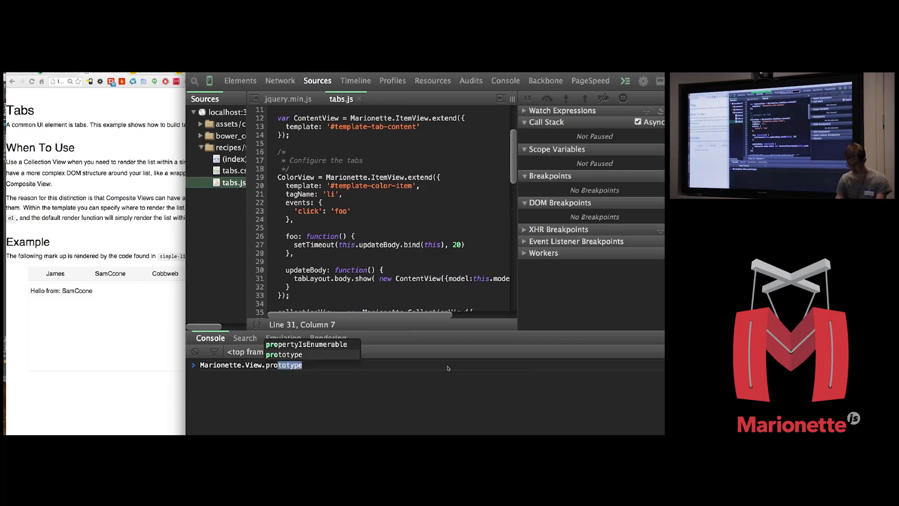
text(trigger)
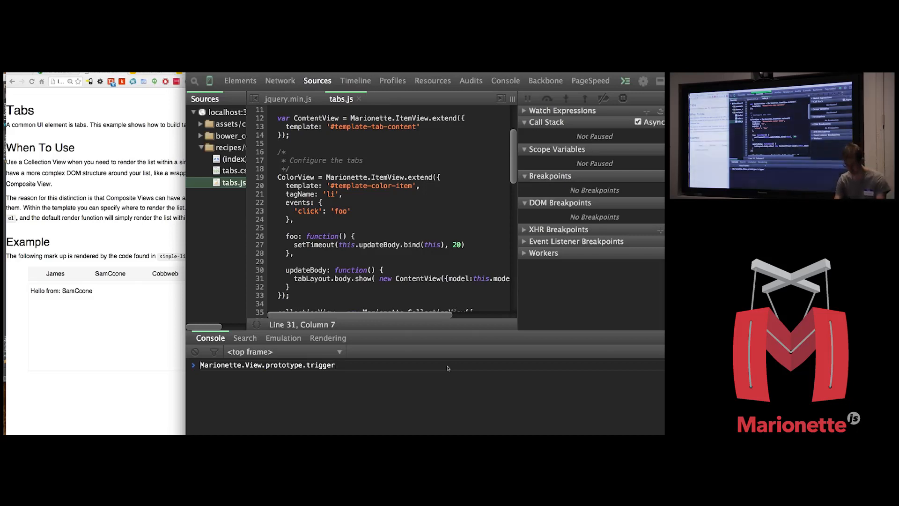
text(mar)
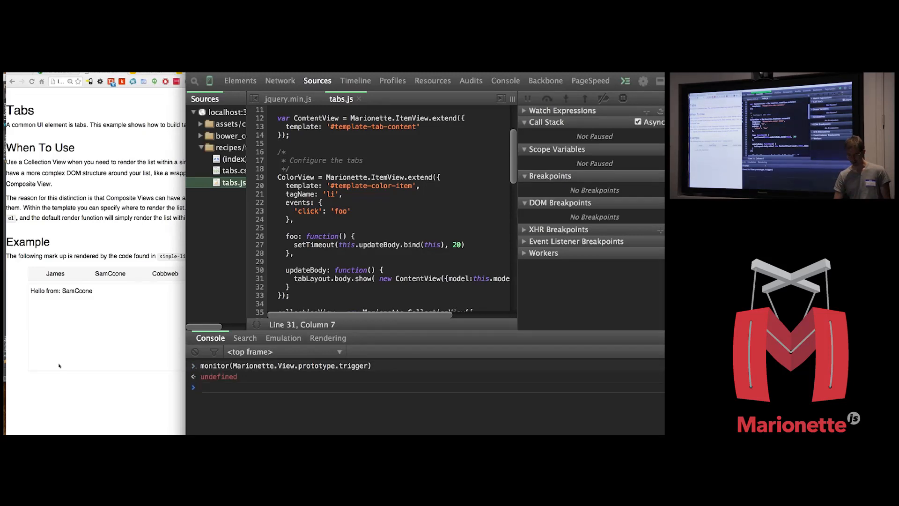
click(165, 273)
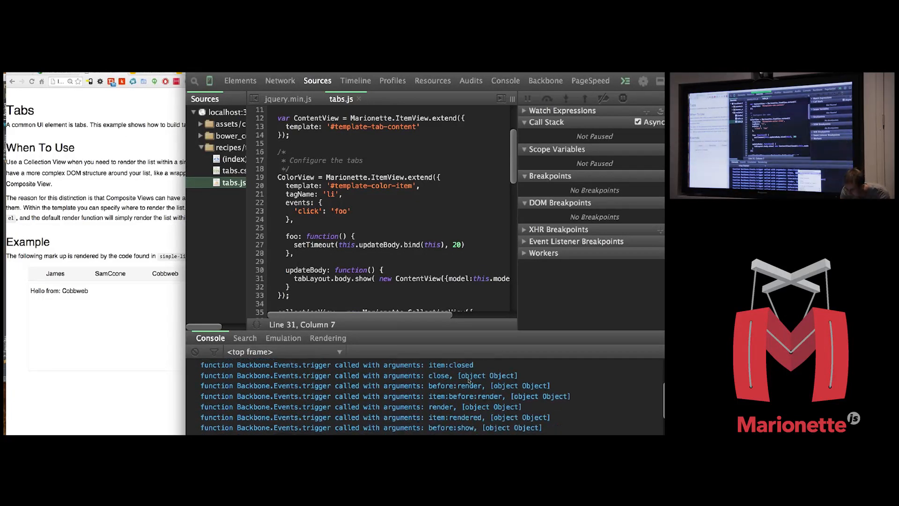
right_click(468, 380)
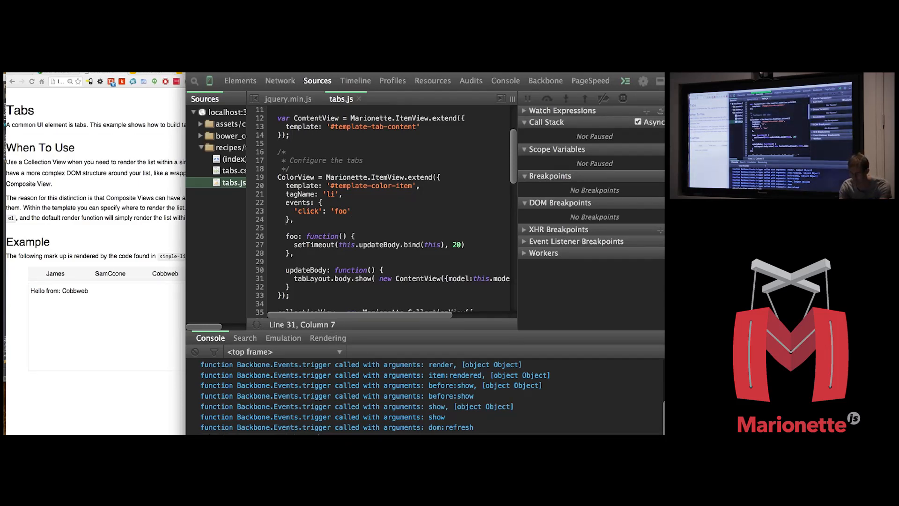
Step: Break on ColorView.prototype.foo via debug(), resume after it stops, and show the Elements panel
text(debug(ColorView.prototype.foo))
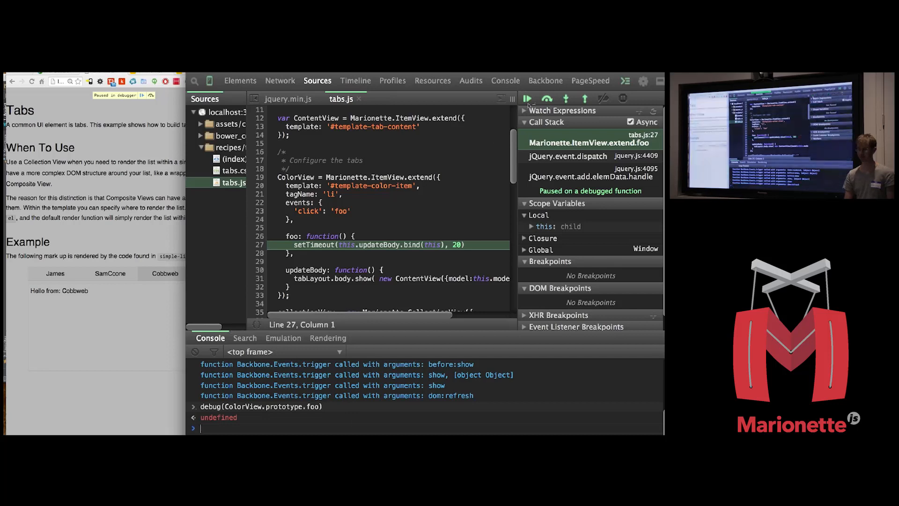
click(527, 99)
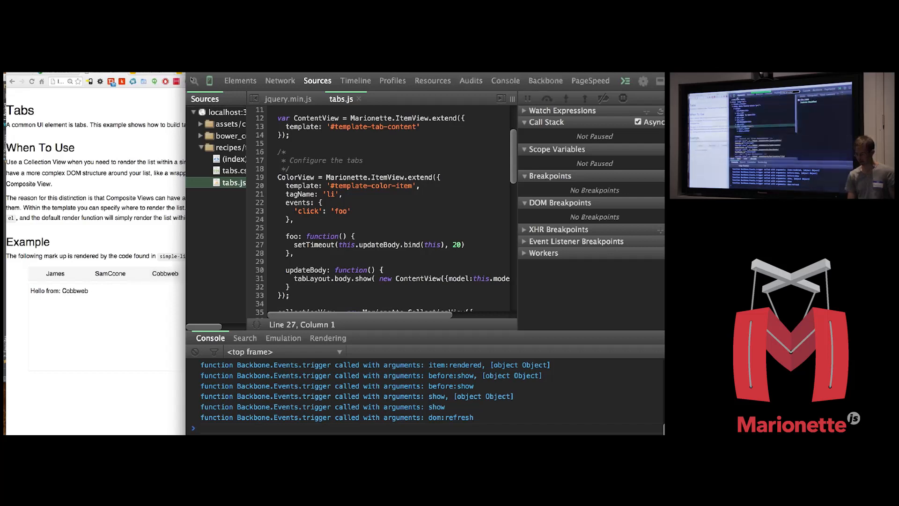
click(240, 80)
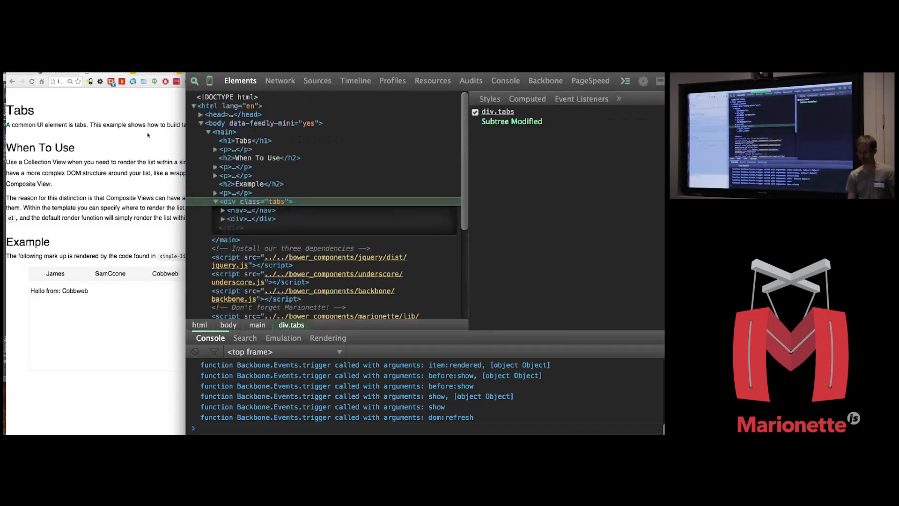